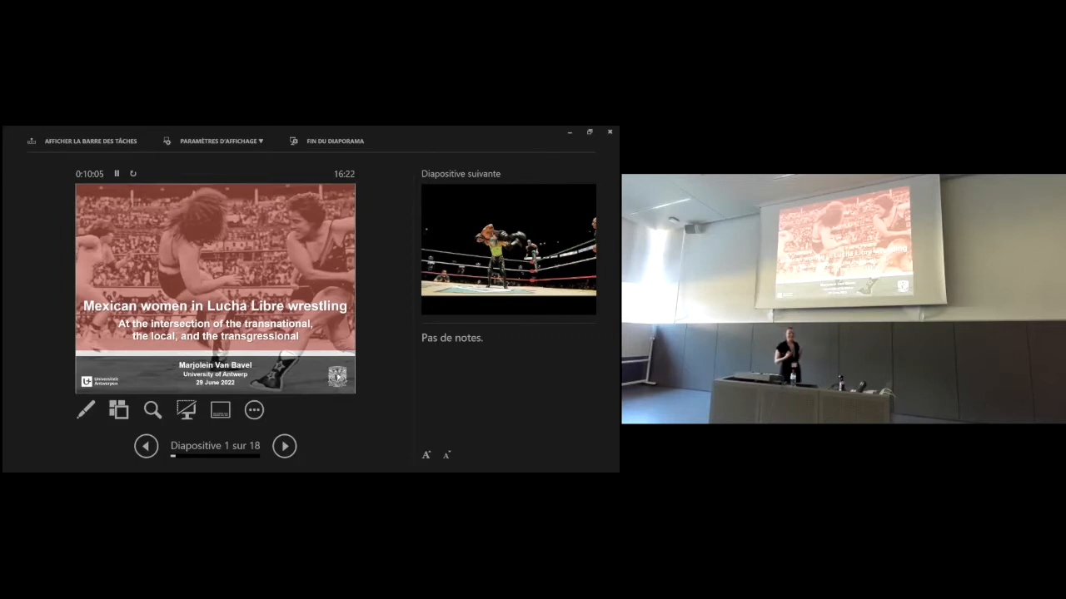
Advance from the Lucha Libre title slide to slide 2, the dark arena photo
{"action": "left_click", "coordinate": [283, 446]}
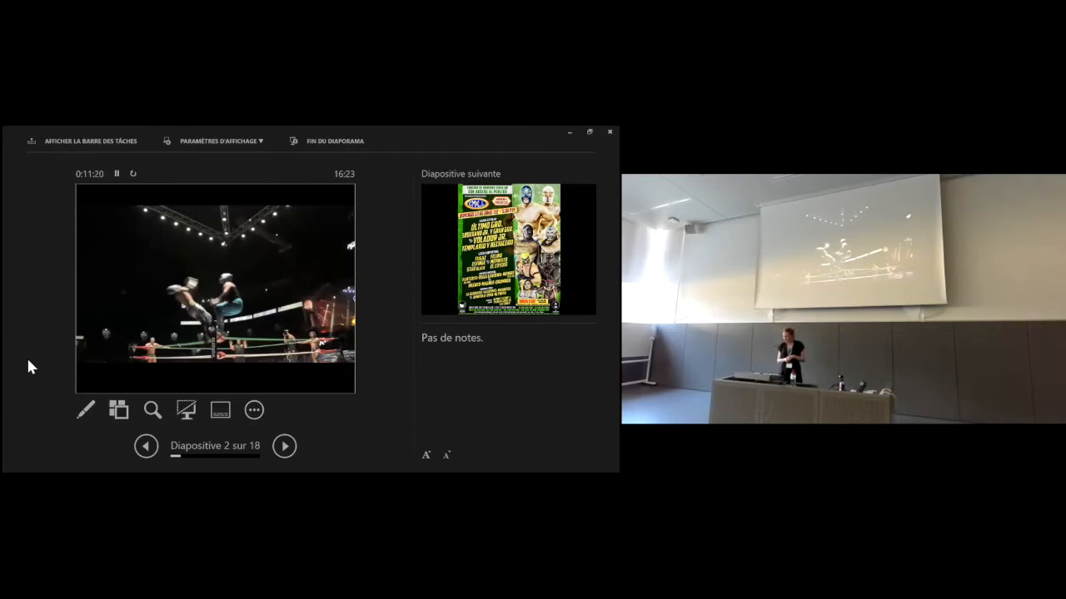
Advance to slide 3, the green lucha libre event poster
{"action": "left_click", "coordinate": [283, 446]}
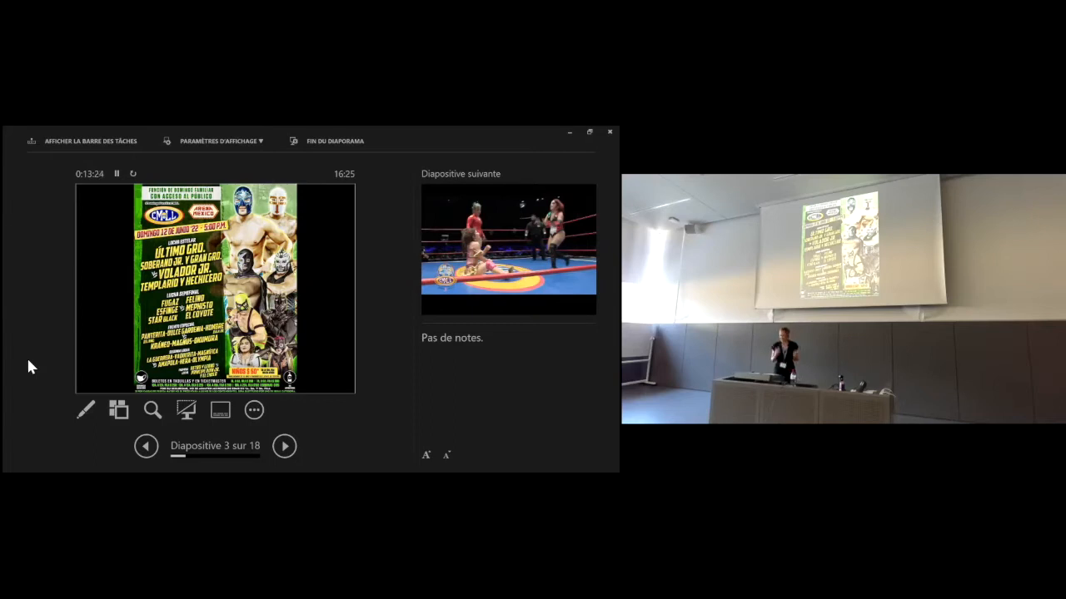
Advance to slide 4, the photo of women wrestling in the ring
{"action": "left_click", "coordinate": [283, 447]}
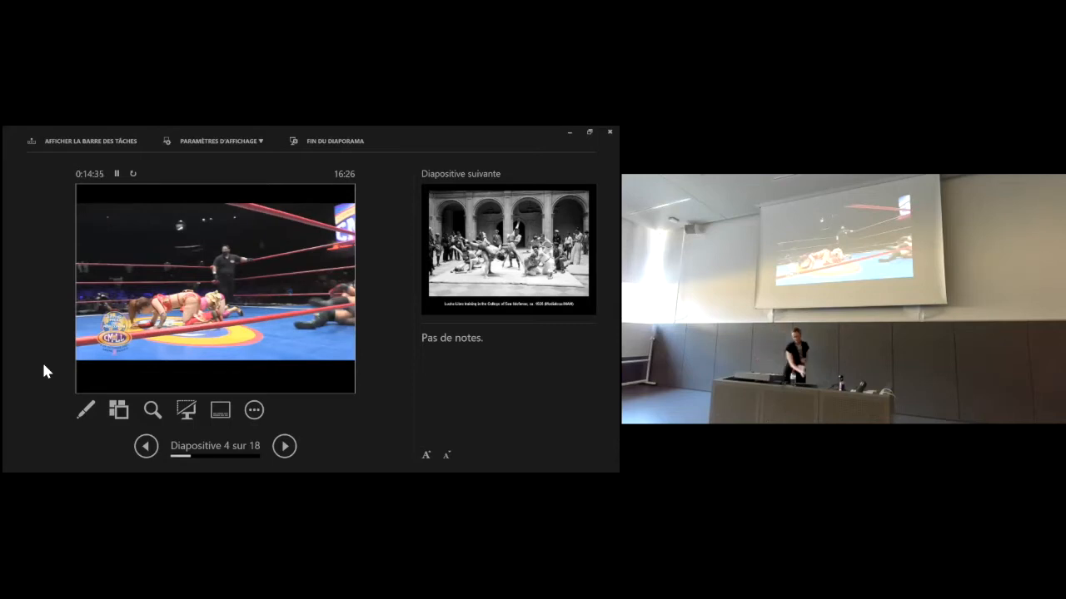
Advance toward slide 6, the vintage Arena México lucha poster
{"action": "left_click", "coordinate": [283, 446]}
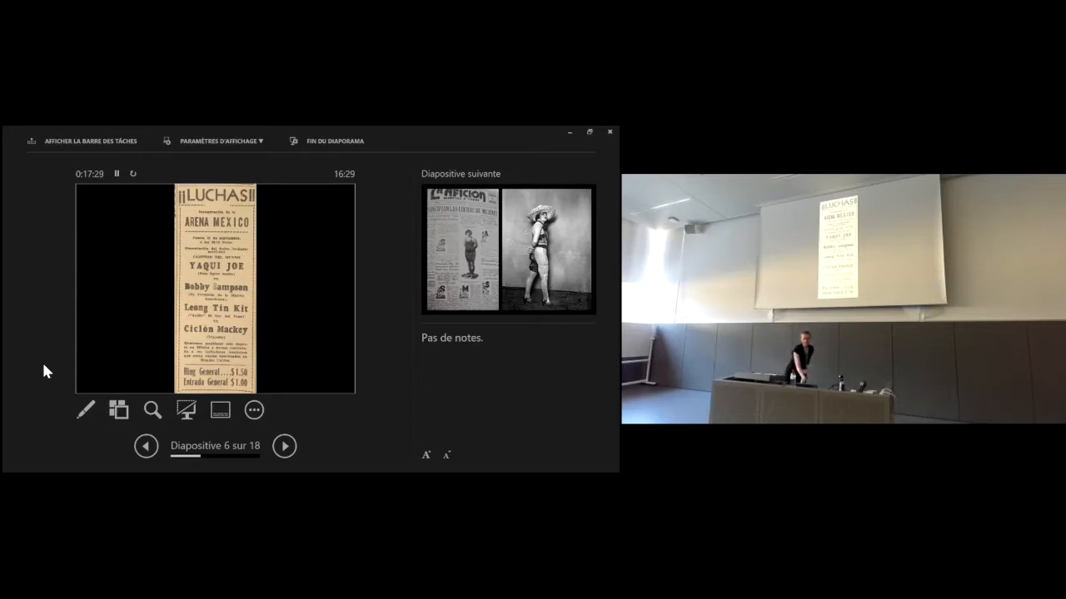
Advance to slide 7, the newspaper page beside the woman in costume
{"action": "left_click", "coordinate": [283, 446]}
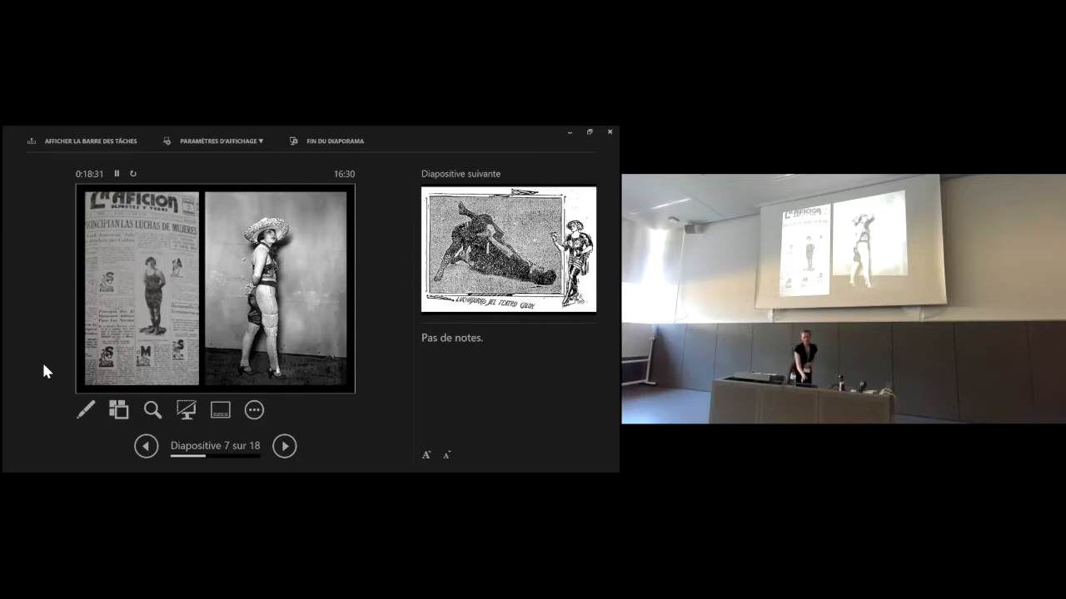
{"action": "left_click", "coordinate": [283, 447]}
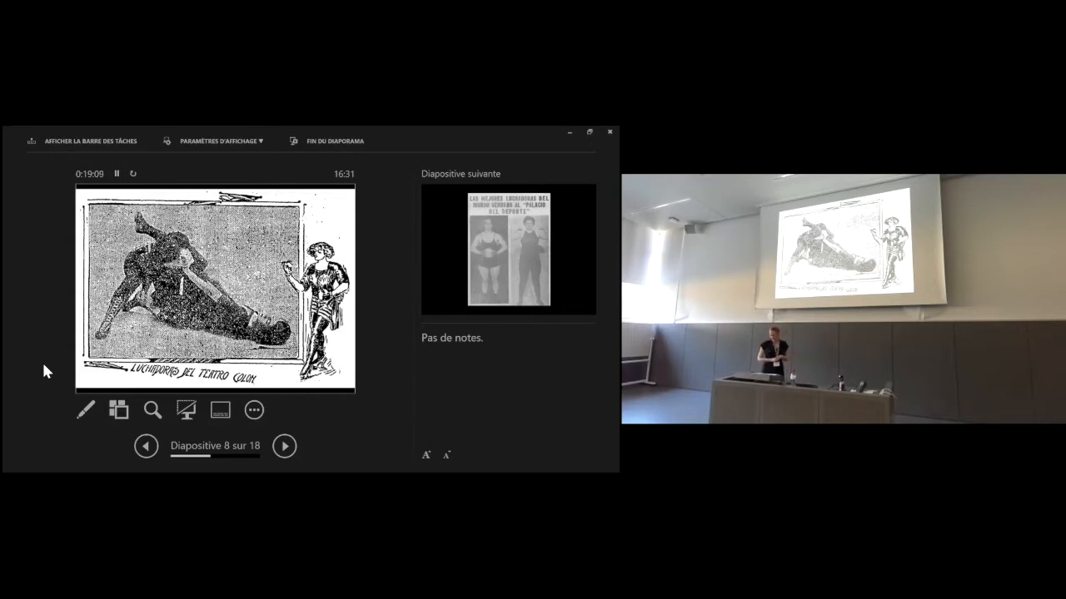
Advance to the slide quoting the denial of permission for women's lucha libre
{"action": "left_click", "coordinate": [283, 446]}
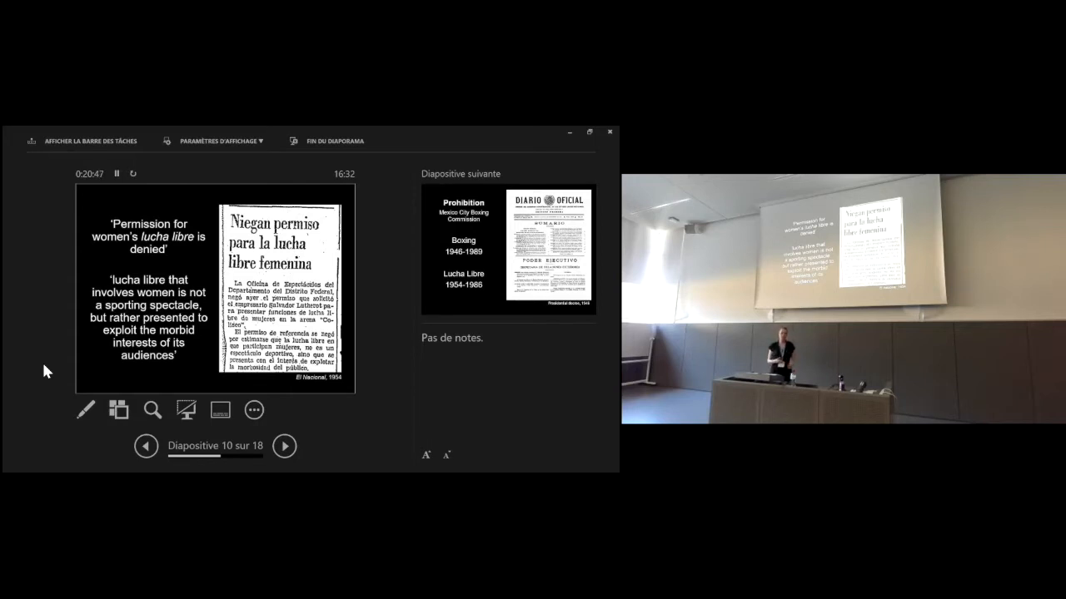
Advance to slide 11, the Boxing Commission prohibition dates beside the Diario Oficial
{"action": "left_click", "coordinate": [283, 446]}
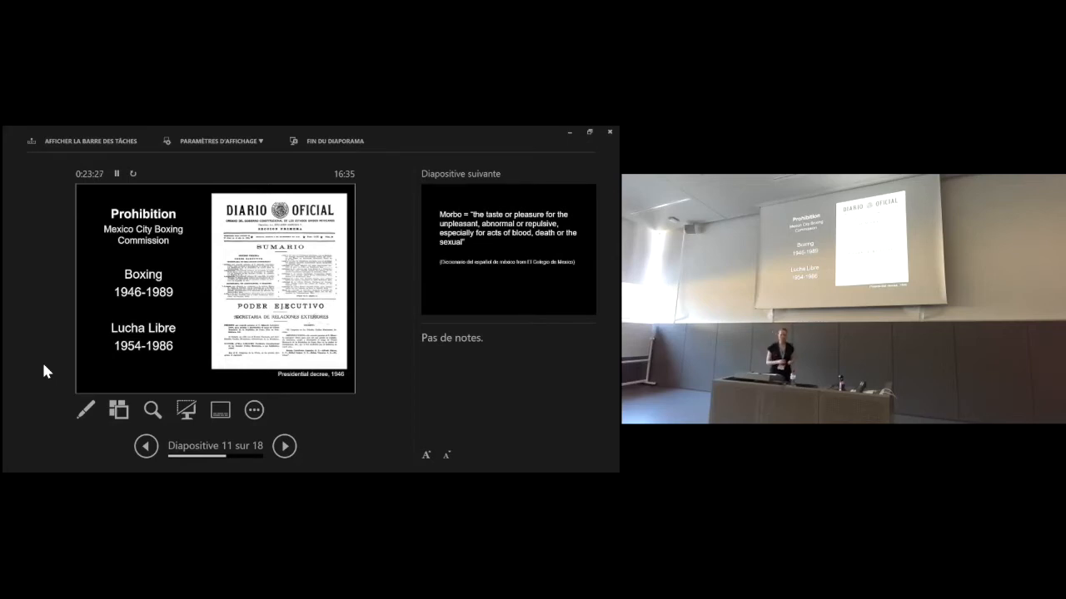
Advance past the Prohibition slide to slide 12, the definition of 'morbo'
{"action": "left_click", "coordinate": [283, 446]}
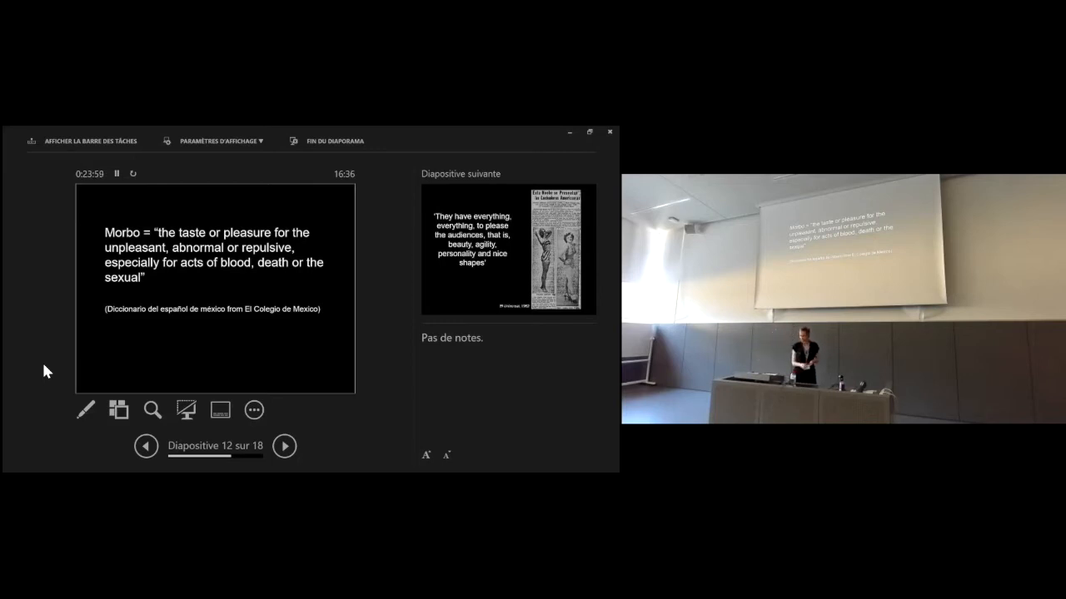
Advance to slide 13, the 'beauty, agility, personality' quote beside a newspaper clipping
{"action": "left_click", "coordinate": [283, 446]}
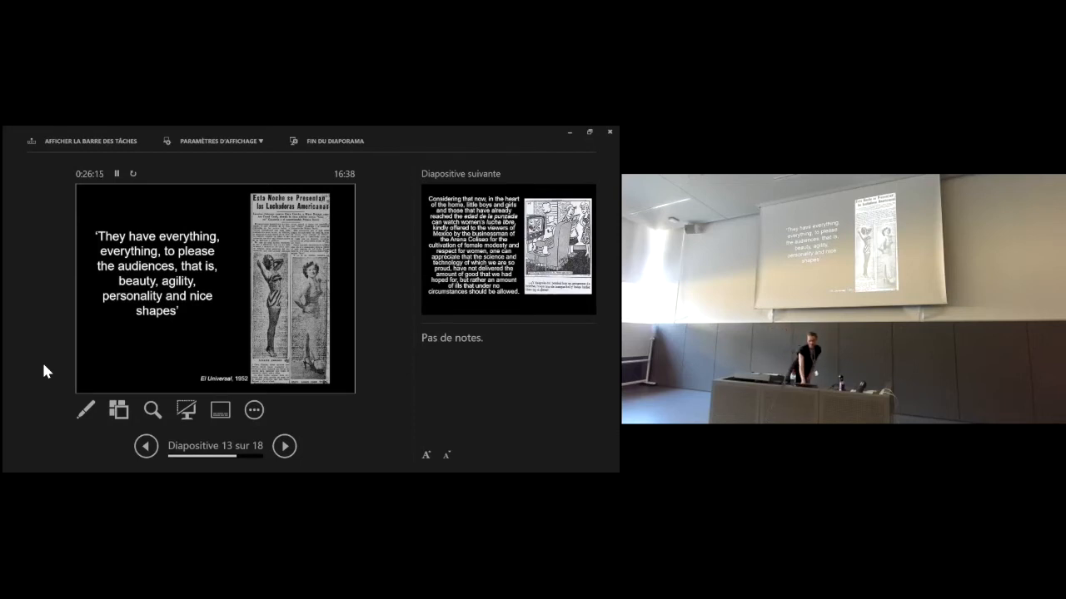
Advance to slide 15, 'She wants to be wrestler… when she grows up' beside a cartoon
{"action": "left_click", "coordinate": [283, 447]}
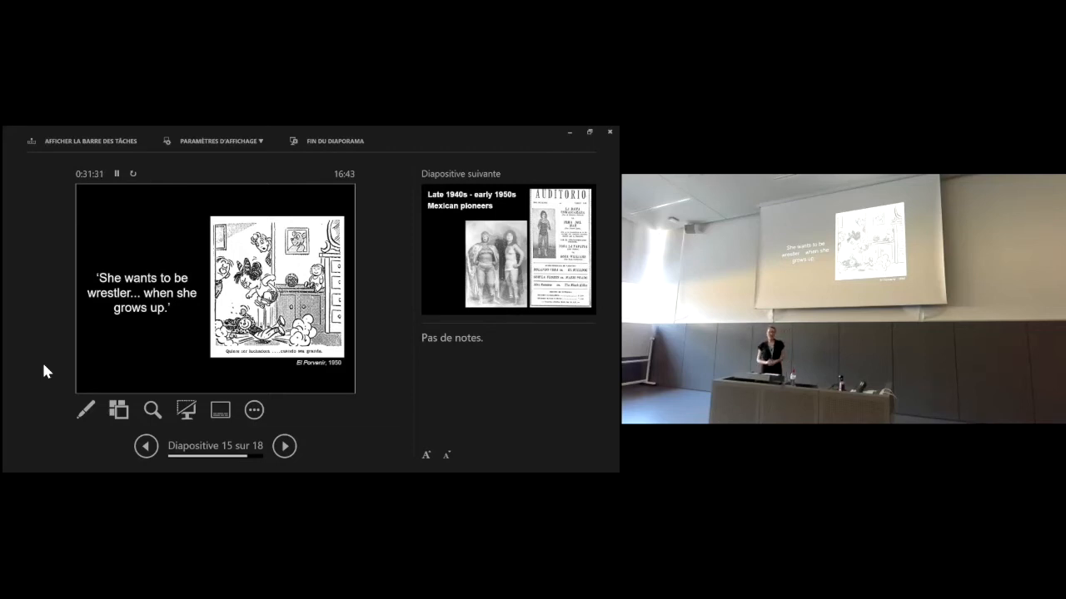
Advance from the slide-15 cartoon to slide 16, 'Late 1940s – early 1950s Mexican pioneers'
{"action": "left_click", "coordinate": [283, 446]}
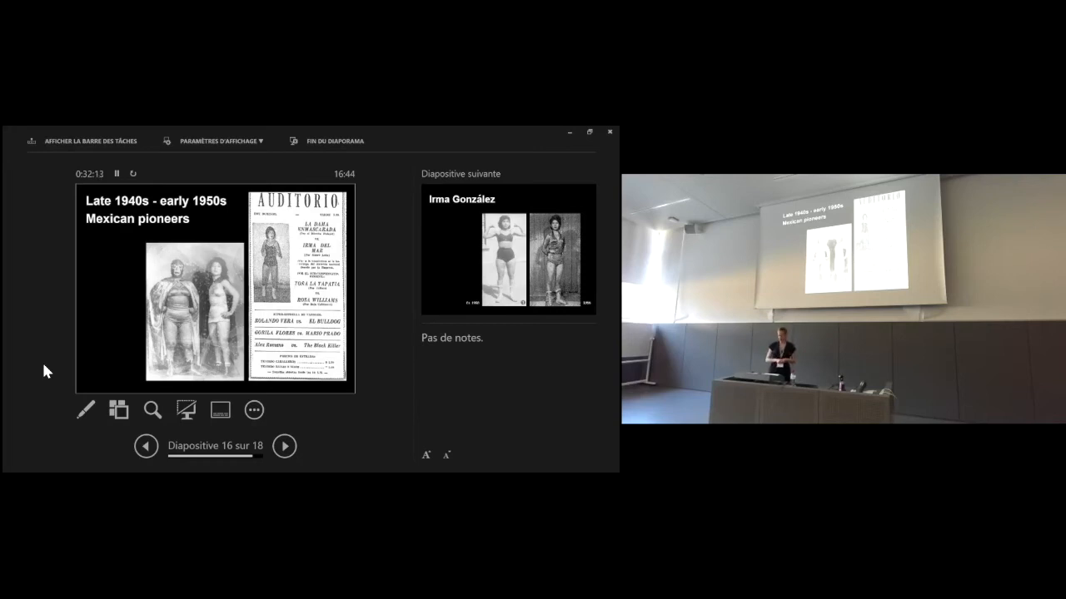
Advance from the pioneers slide to slide 17, 'Irma González' with her two vintage photos
{"action": "left_click", "coordinate": [283, 447]}
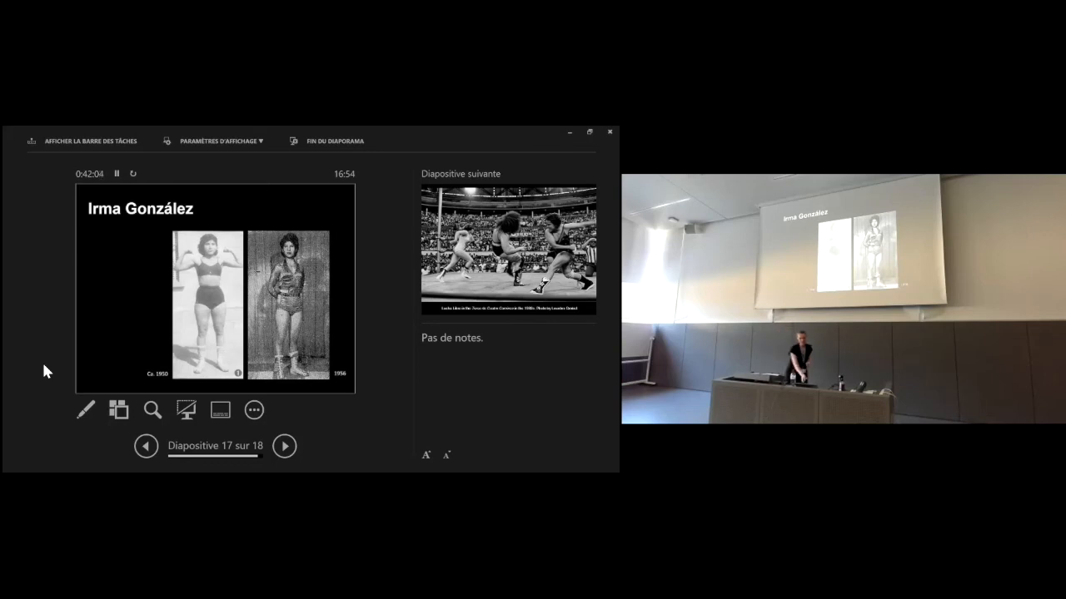
Advance from 'Irma González' to the final slide 18, the Toreo de Cuatro Caminos arena photo
{"action": "left_click", "coordinate": [283, 446]}
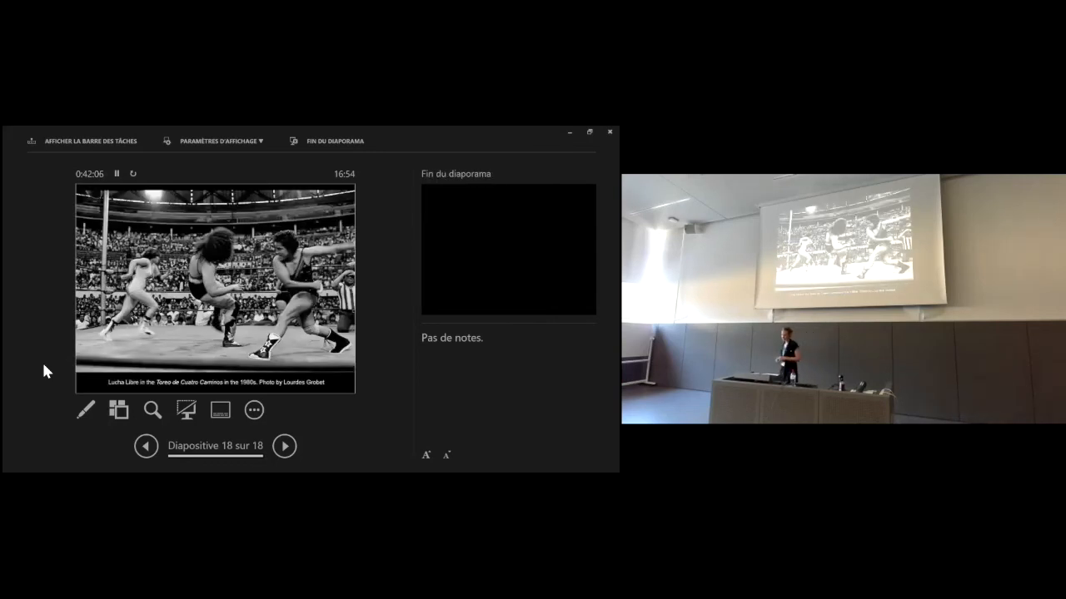